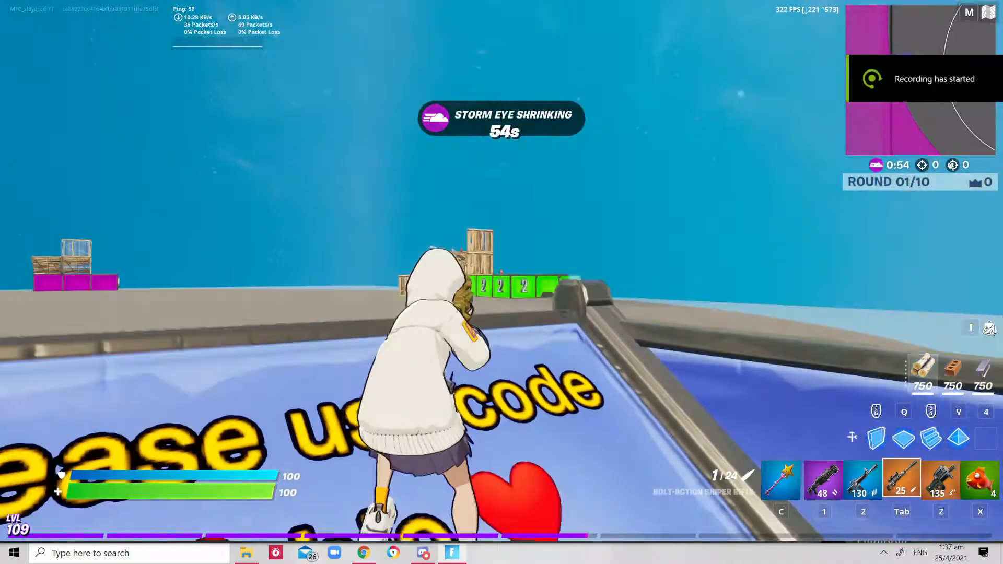
Fire one bolt-action sniper shot at the opponent to knock them down
{"action": "left_click", "coordinate": [502, 282]}
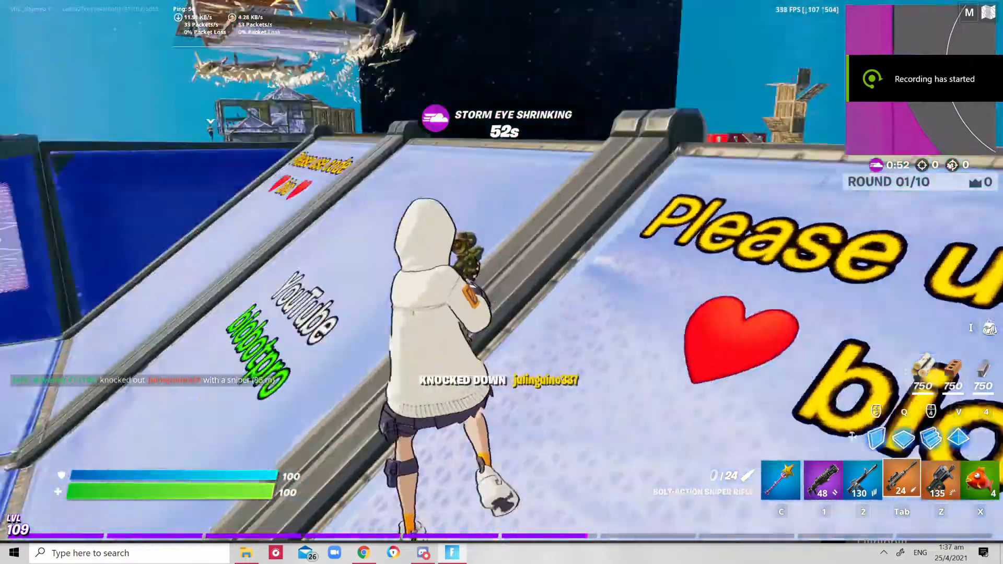